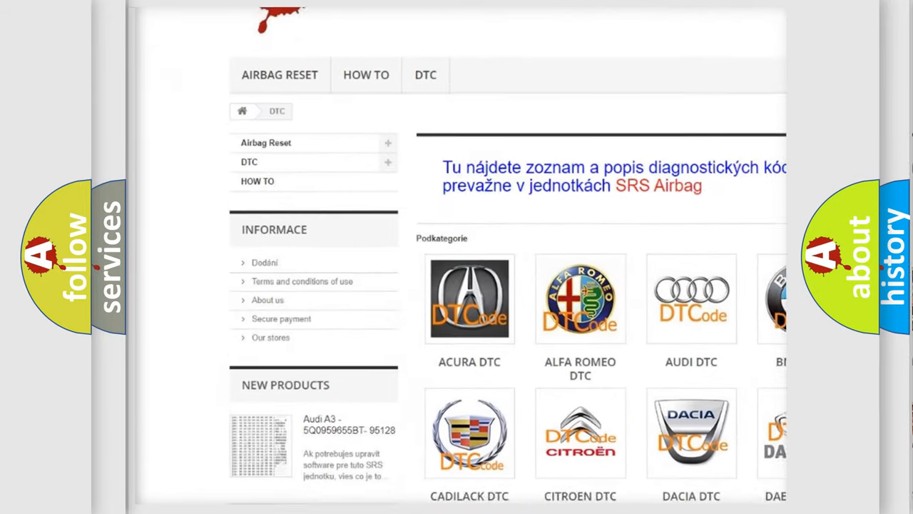
Step: Scroll the DTC category page down through the code list to the footer and back slightly
{"action": "scroll", "scroll_direction": "down", "scroll_amount": 3}
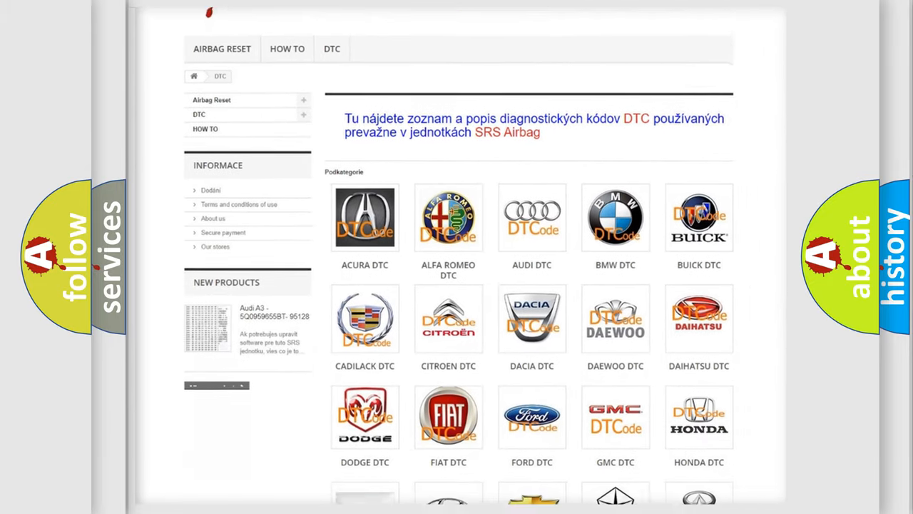
{"action": "scroll", "scroll_direction": "down", "scroll_amount": 3}
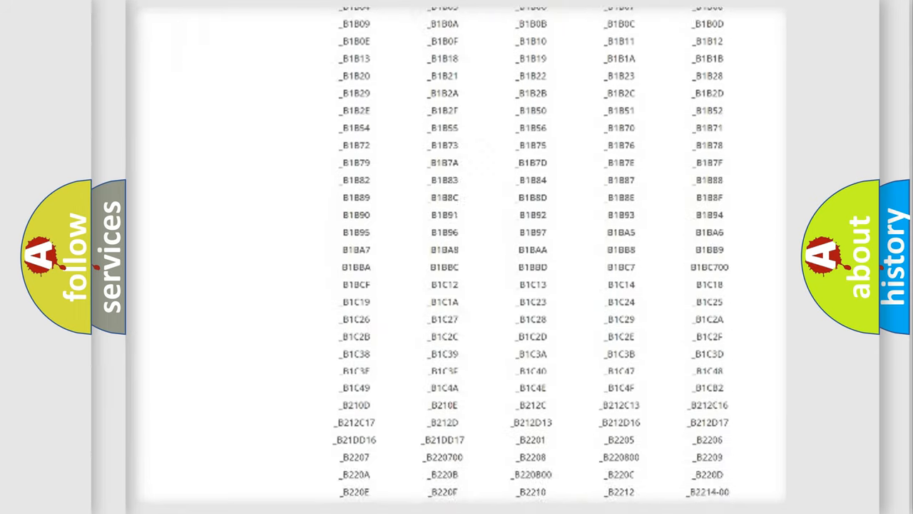
{"action": "scroll", "scroll_direction": "down", "scroll_amount": 3}
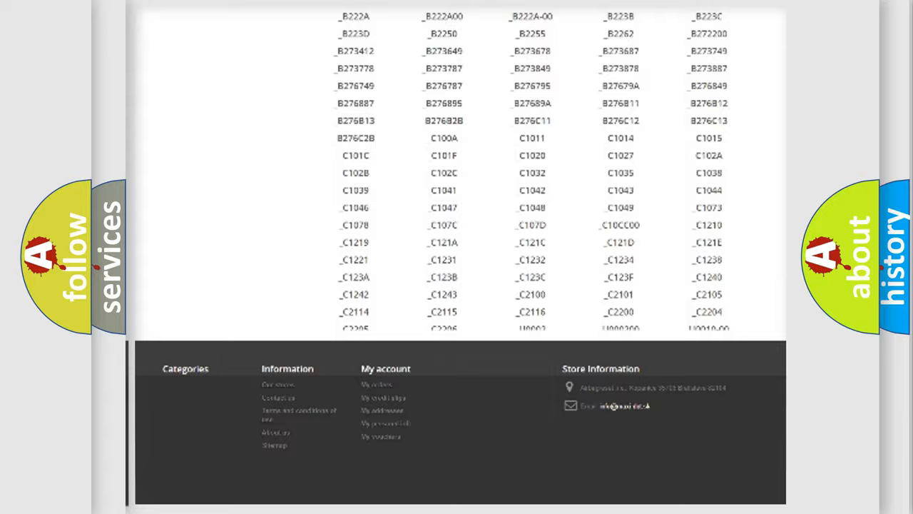
{"action": "scroll", "scroll_direction": "up", "scroll_amount": 3}
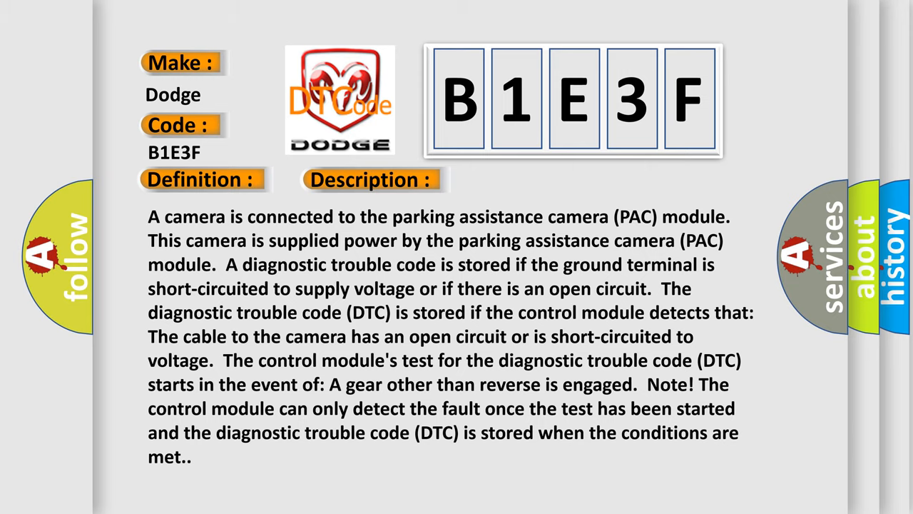
Step: Advance from the B1E3F description to its Cause slide: loose video cable, damaged cable, camera or module
{"action": "left_click", "coordinate": [525, 180]}
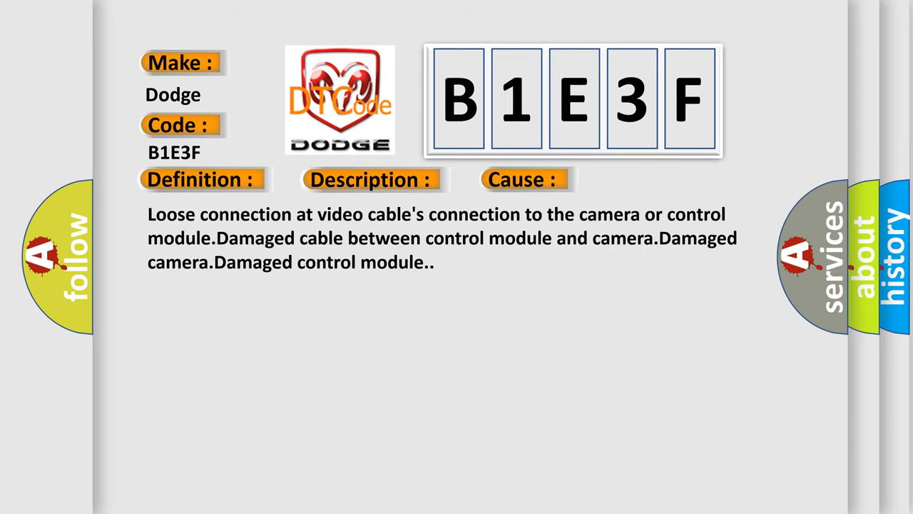